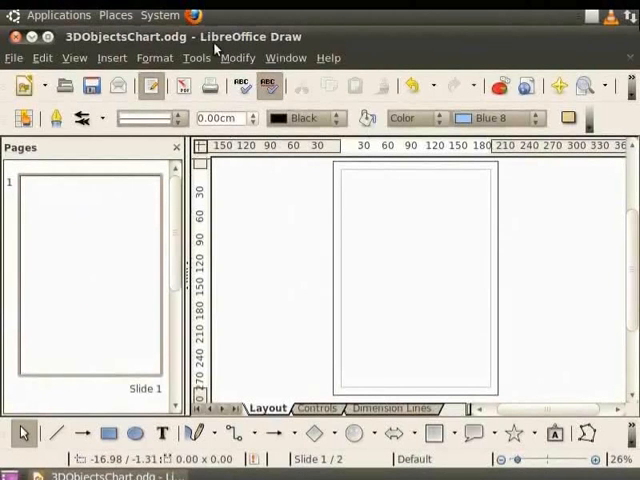
mouse_move(307, 52)
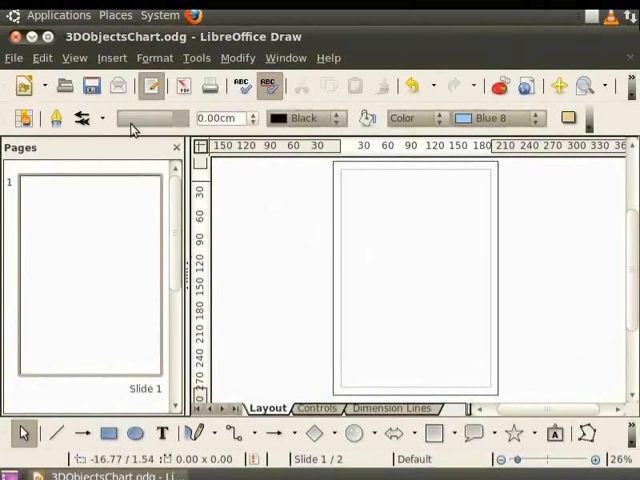
Step: Turn on the drawing grid and guide display from the View menu
left_click(74, 57)
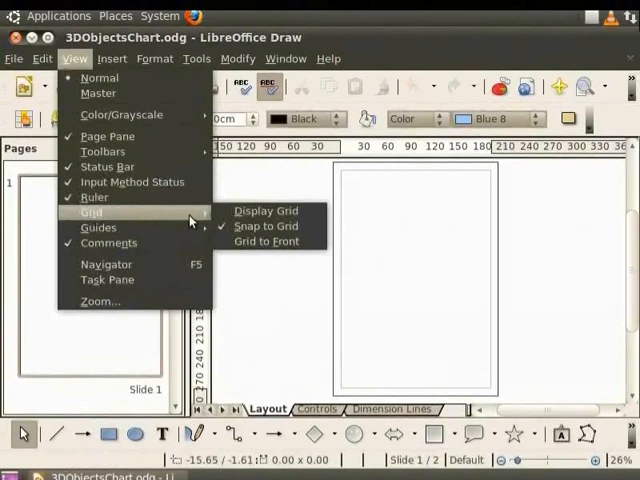
left_click(266, 211)
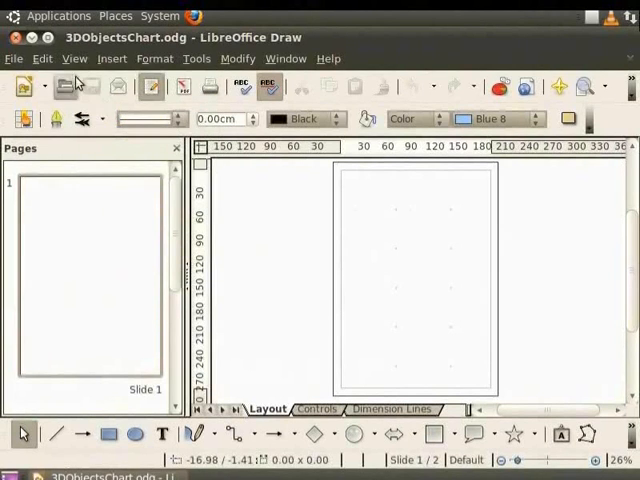
left_click(74, 58)
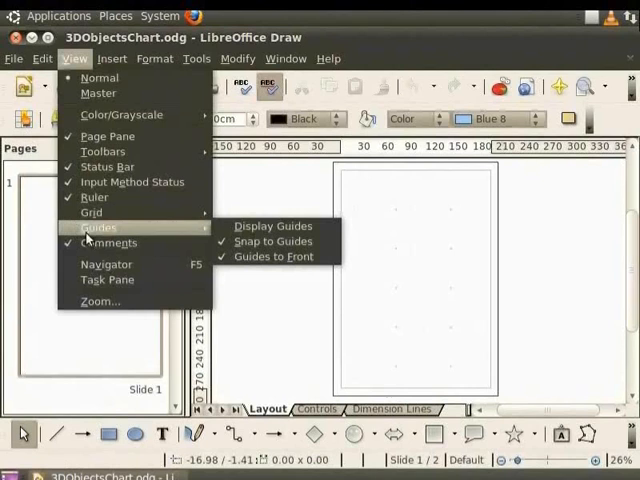
mouse_move(272, 225)
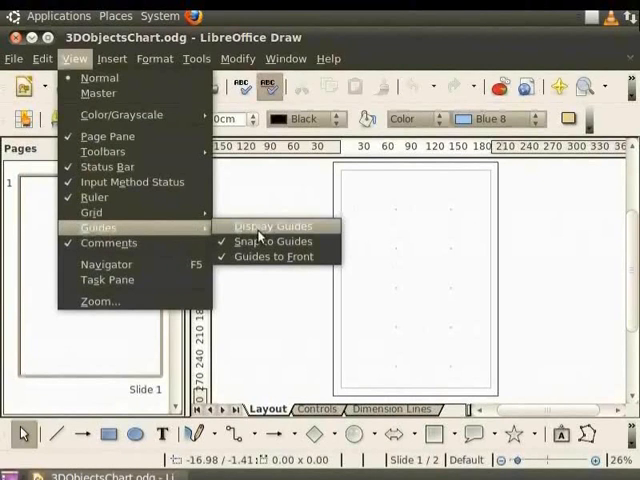
left_click(273, 225)
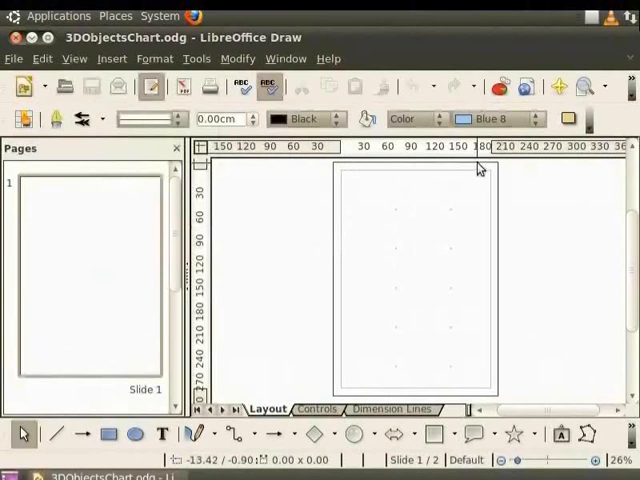
mouse_move(221, 245)
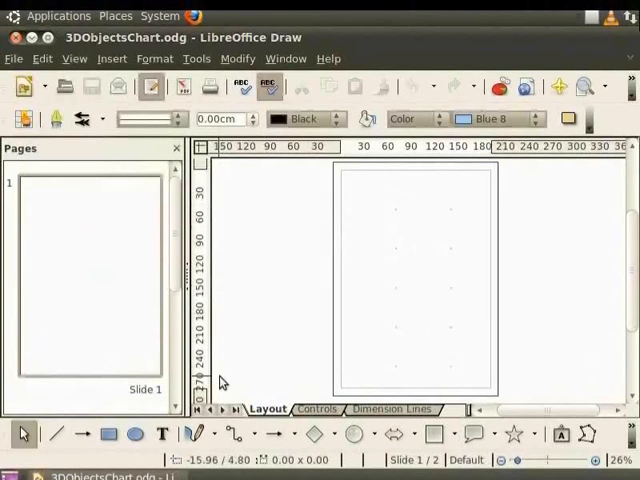
mouse_move(313, 166)
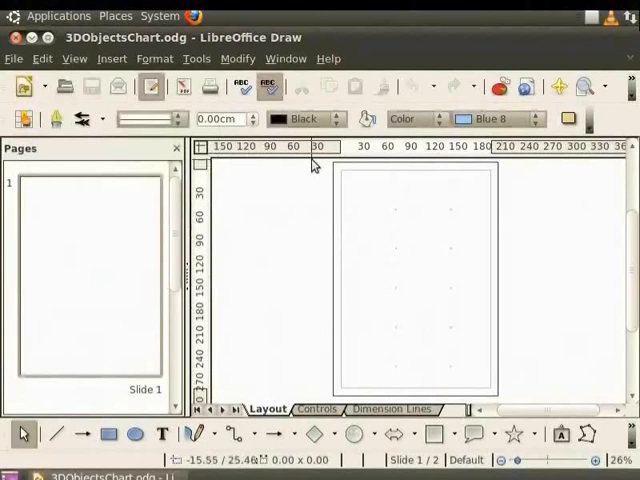
mouse_move(400, 160)
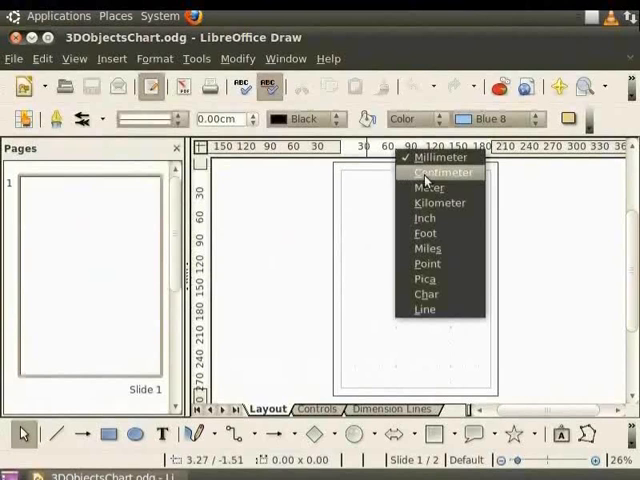
Step: Switch the horizontal and vertical rulers to centimetres
left_click(441, 172)
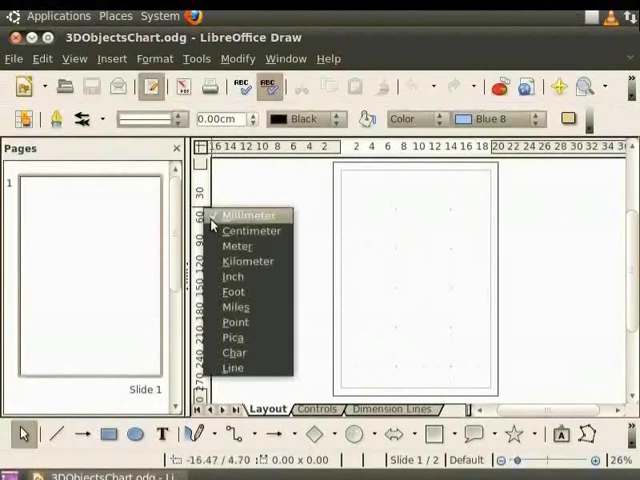
left_click(248, 214)
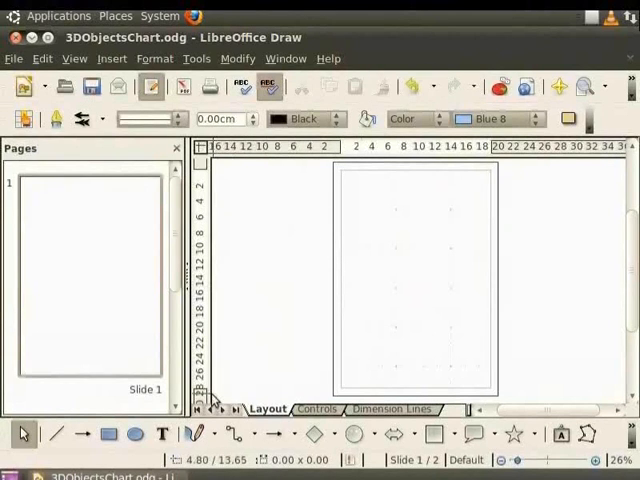
Step: Add a text box at the top reading 'Geometric Shapes in 2D and 3D'
left_click(161, 433)
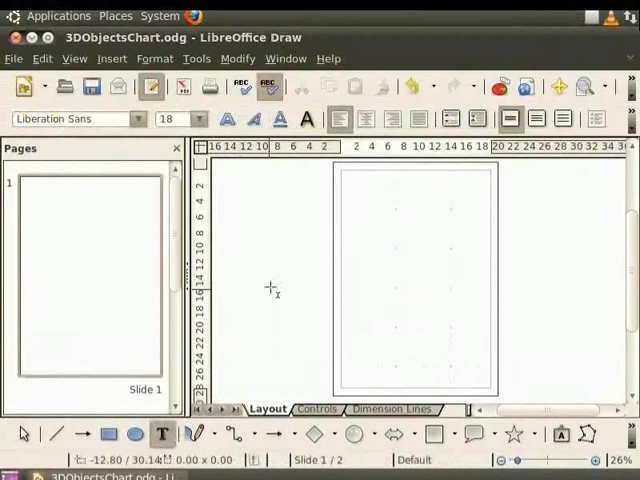
left_click_drag(345, 178, 413, 190)
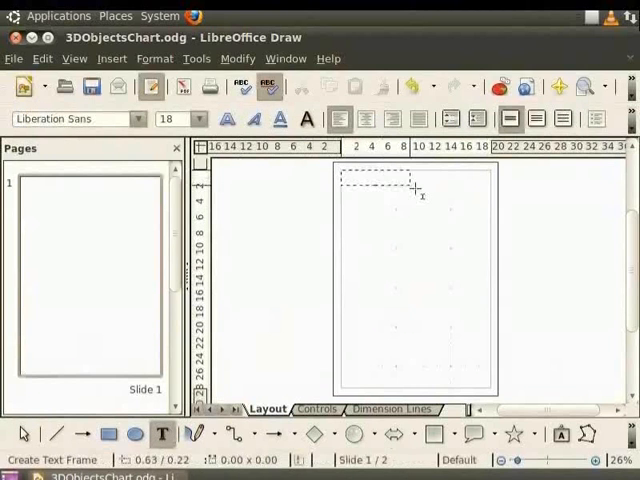
type("Geo")
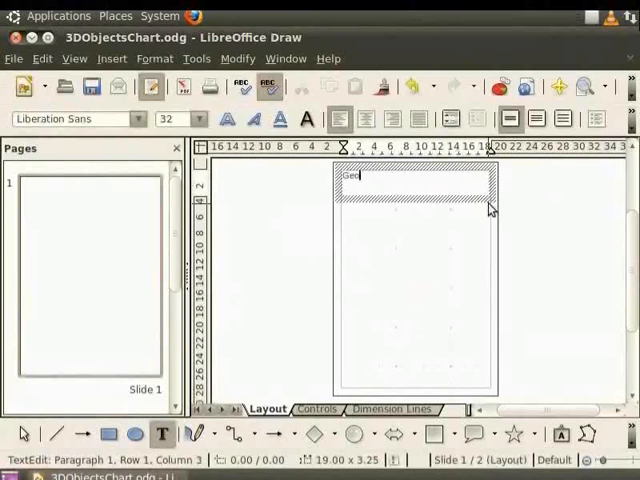
type("Geometric Shapes in 2D and 3D")
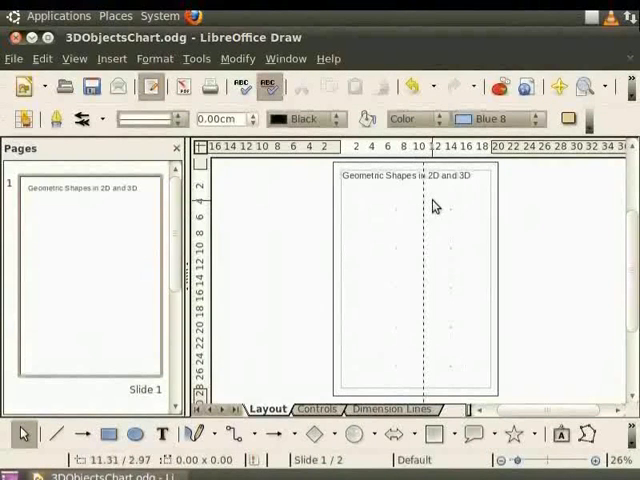
mouse_move(393, 270)
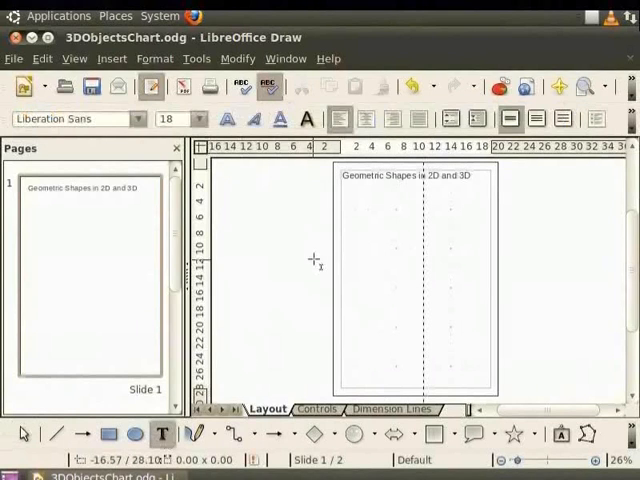
Step: Add the '2D Shapes' heading on the left and a text box for the right heading
left_click_drag(320, 260, 400, 210)
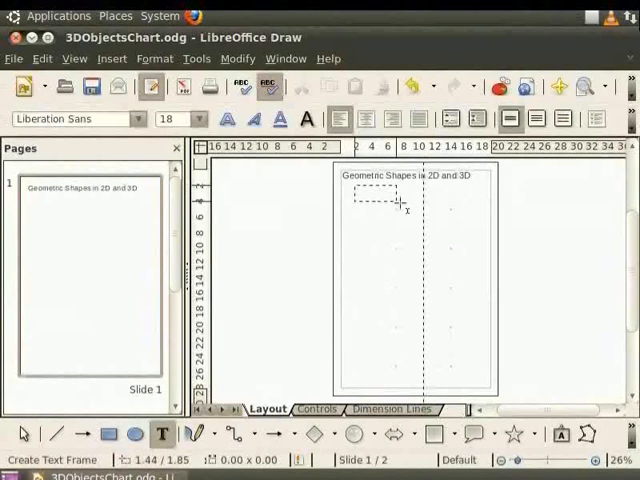
type("2D Shapes")
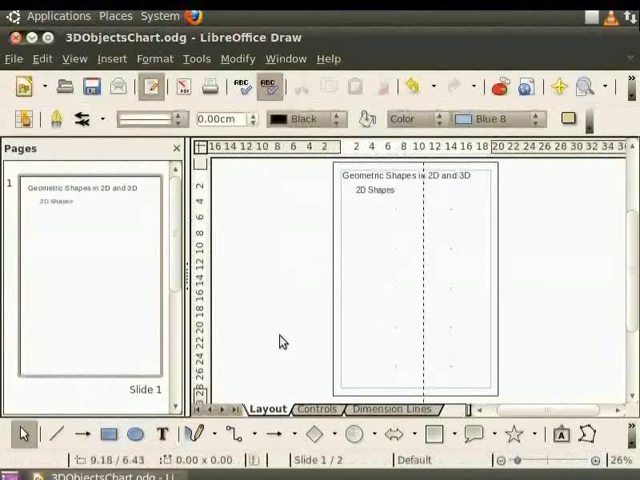
left_click(161, 433)
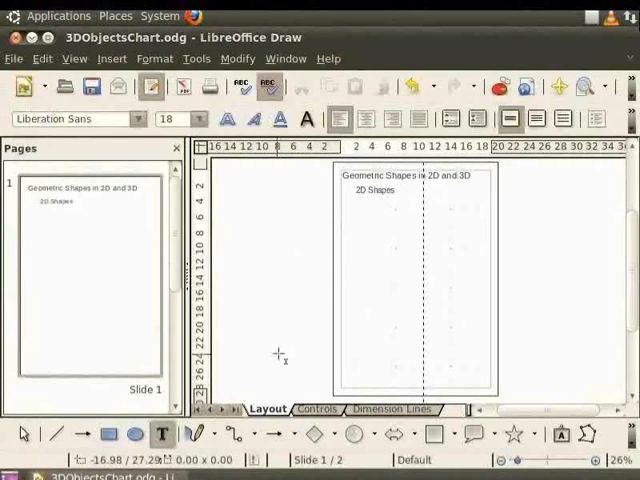
left_click_drag(440, 192, 480, 210)
type("3D Shapes")
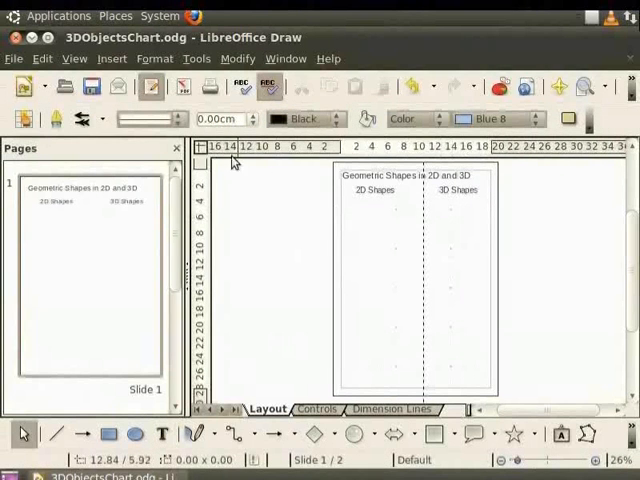
Step: Show the 3D-Objects and 3D-Settings toolbars
left_click(74, 58)
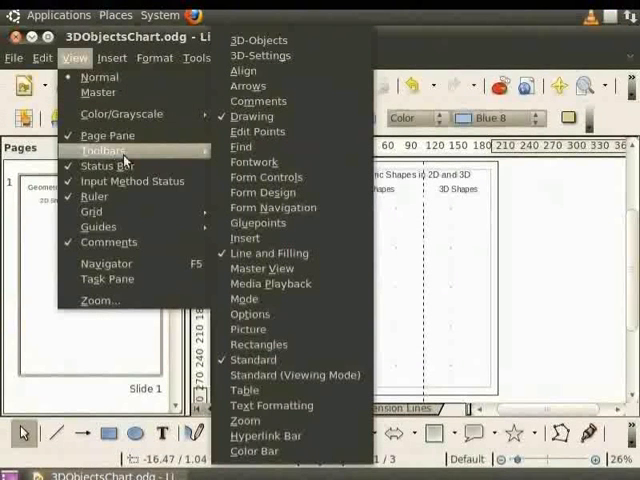
mouse_move(260, 55)
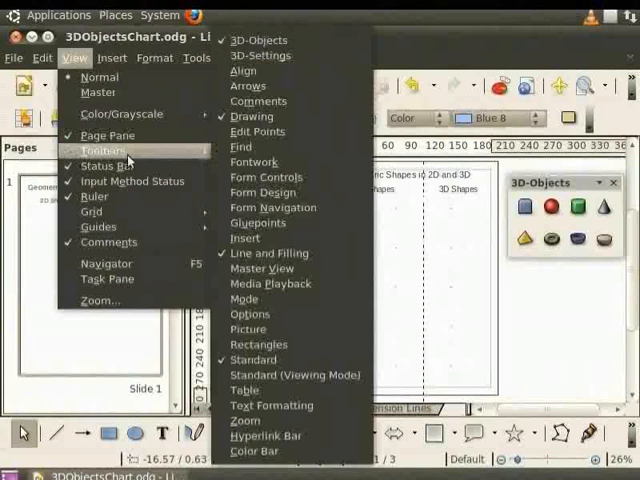
mouse_move(243, 70)
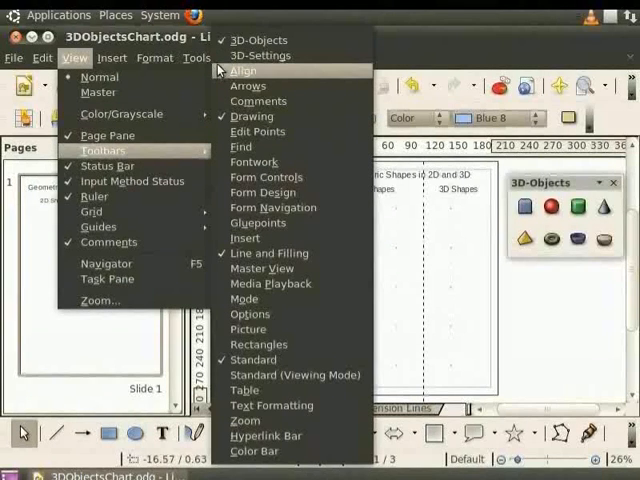
left_click(250, 55)
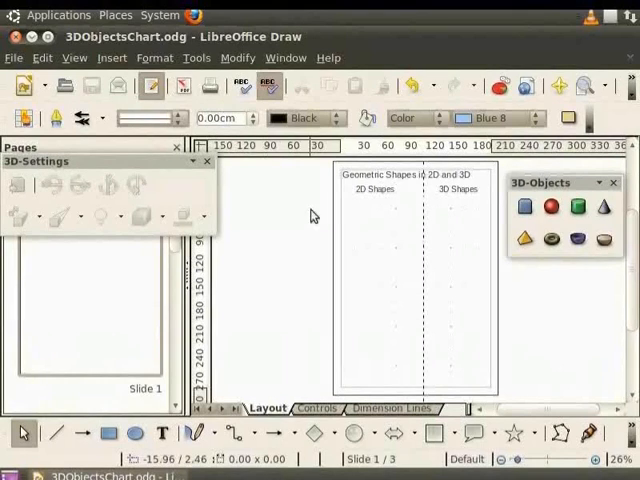
mouse_move(380, 223)
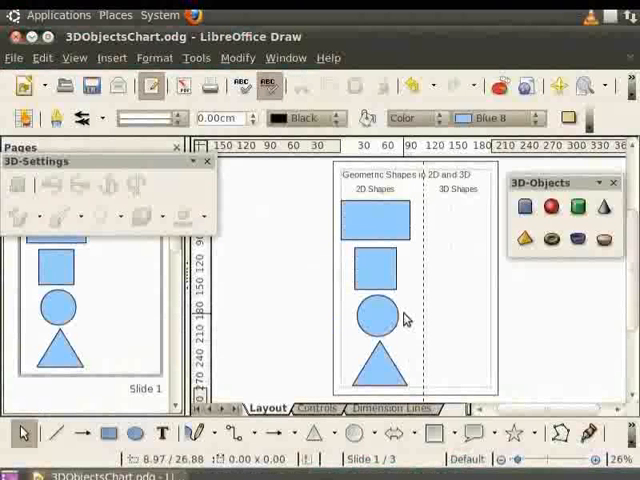
Step: Select the turquoise rectangle under 2D Shapes
left_click(374, 218)
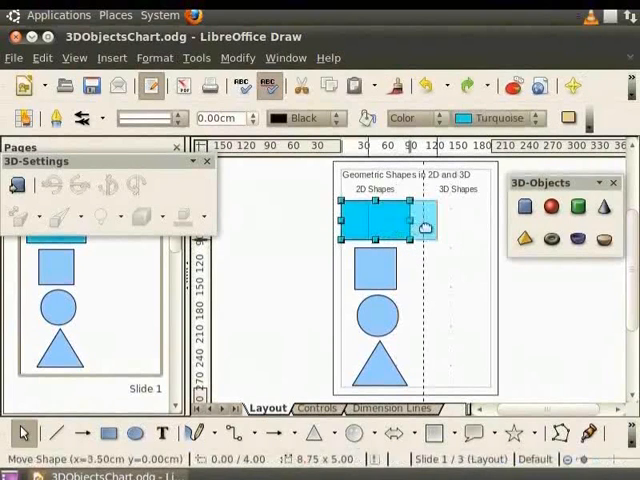
Step: Copy the rectangle into the 3D Shapes column and convert the copy to 3D
left_click_drag(380, 225, 455, 225)
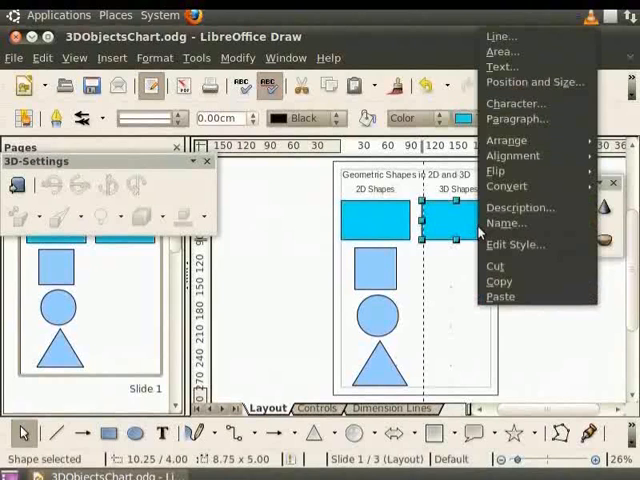
left_click(506, 186)
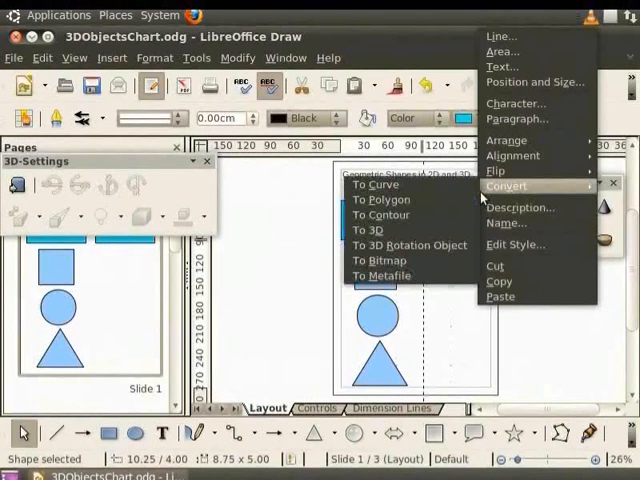
mouse_move(380, 230)
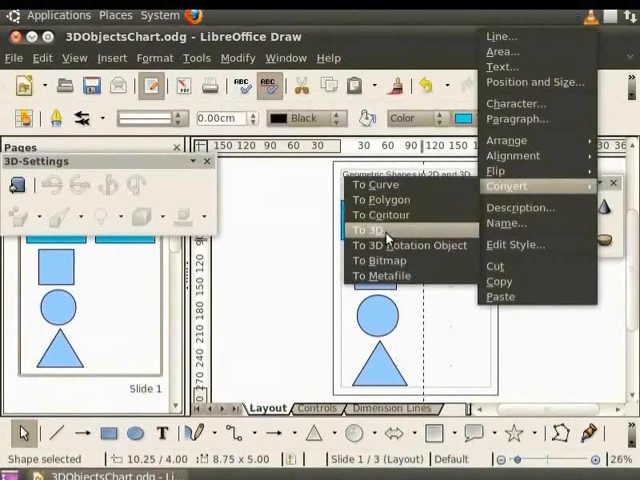
left_click(370, 230)
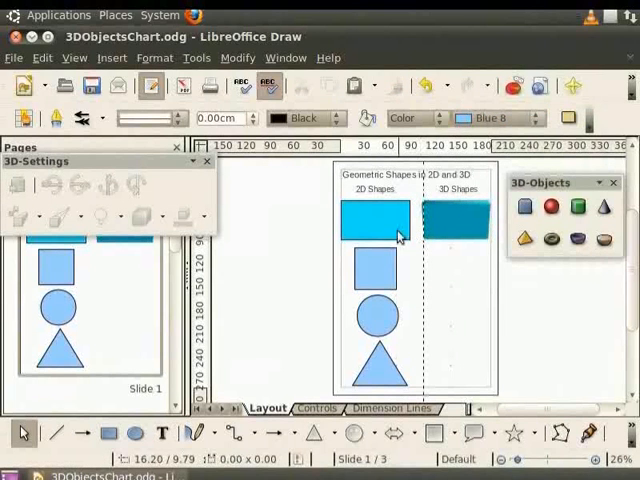
Step: Label the flat rectangle 'Rectangle' and start a label in the 3D block
double_click(375, 218)
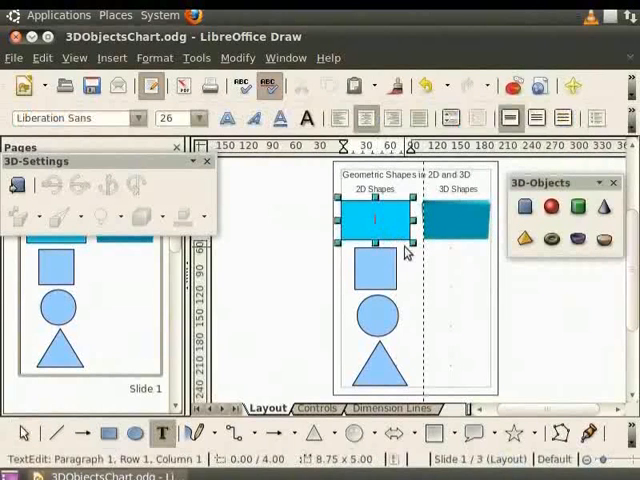
type("Rectangle")
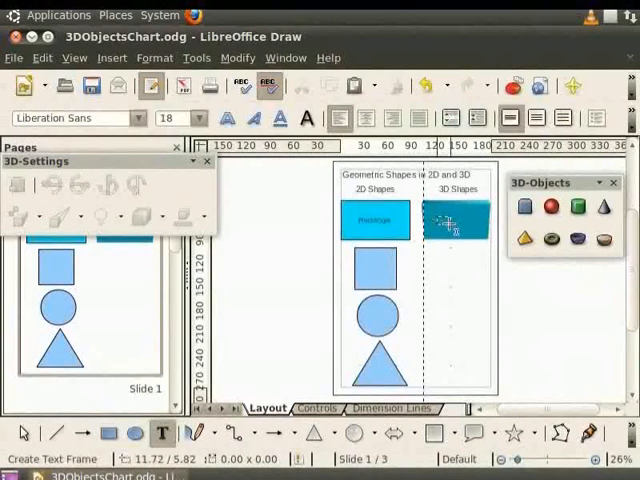
double_click(456, 219)
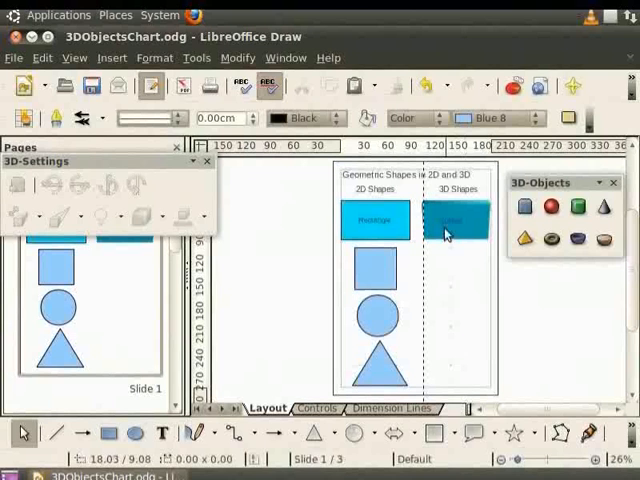
mouse_move(460, 232)
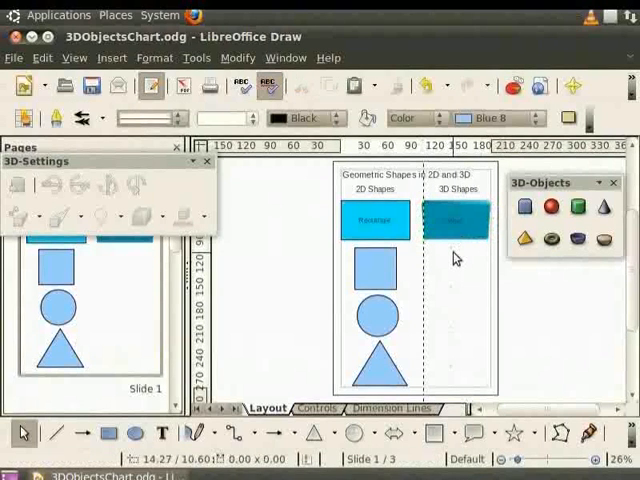
mouse_move(408, 287)
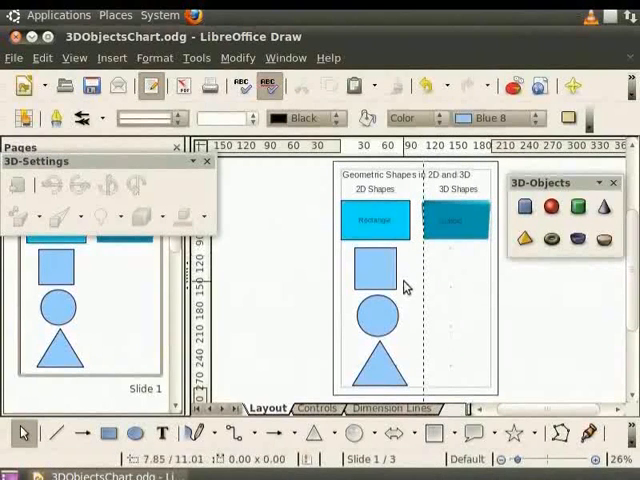
mouse_move(400, 365)
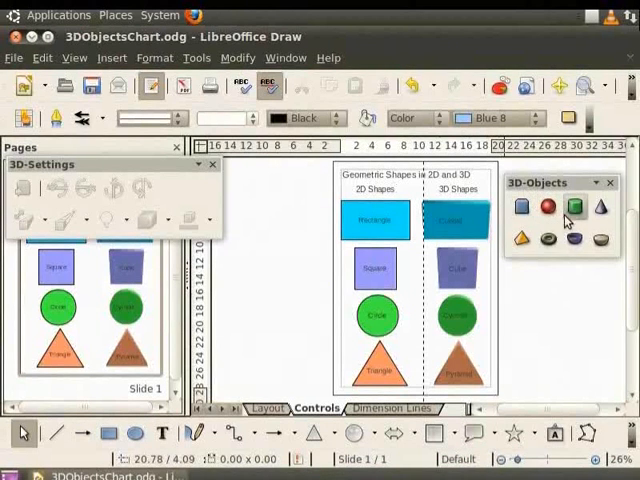
mouse_move(523, 240)
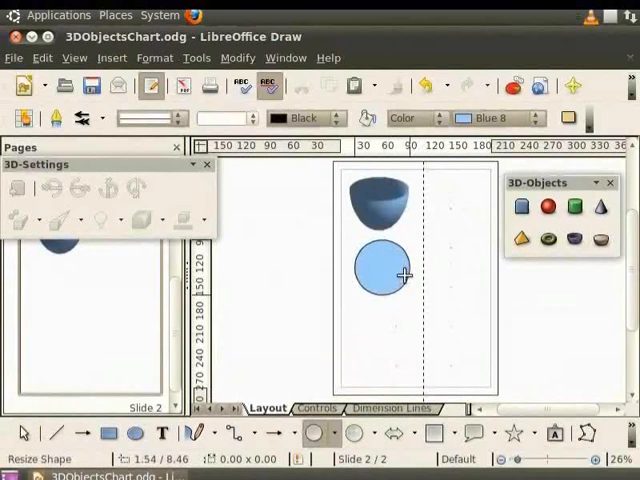
Step: Select the circle drawn below the 3D shell
left_click(385, 270)
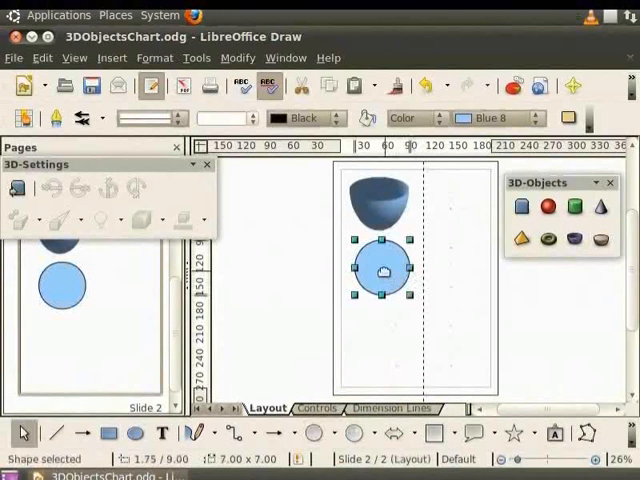
Step: Convert the circle to a 3D rotation object, then deselect it
right_click(385, 265)
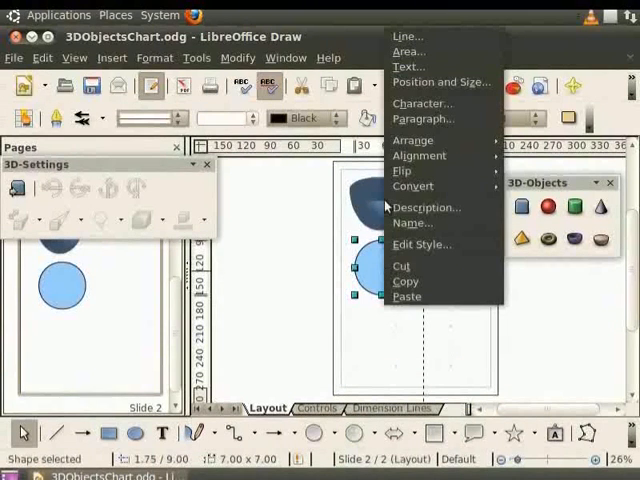
left_click(413, 185)
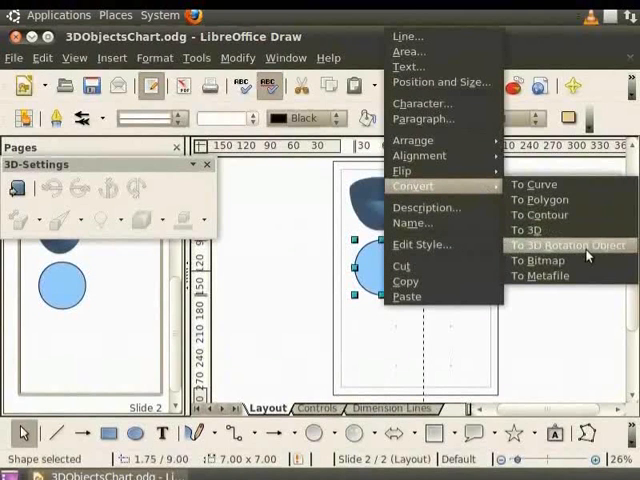
left_click(564, 245)
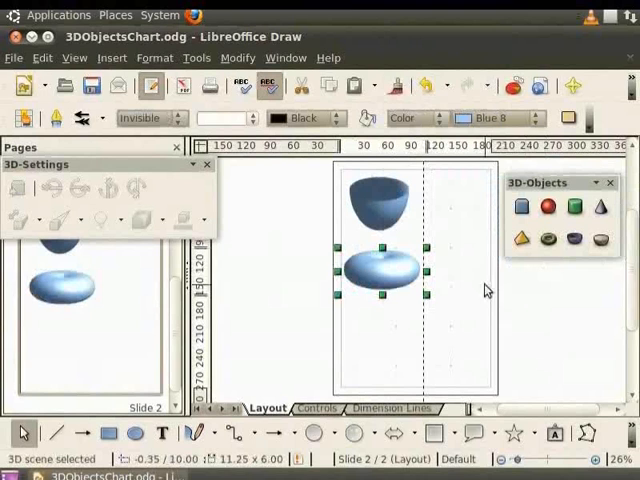
left_click(352, 300)
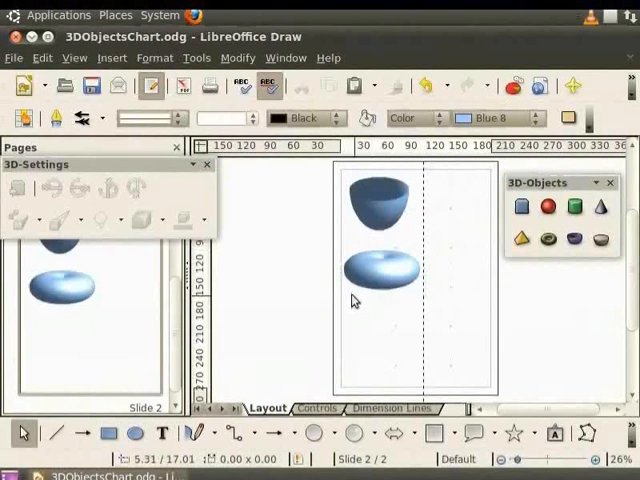
mouse_move(400, 300)
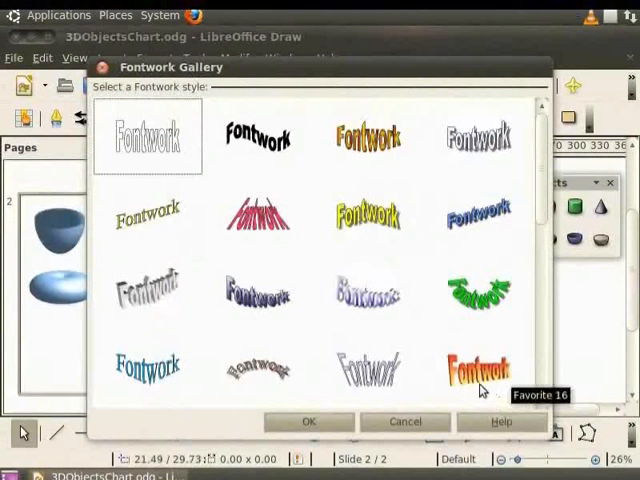
Step: Insert the orange gradient Fontwork style below the 3D ring
left_click(476, 365)
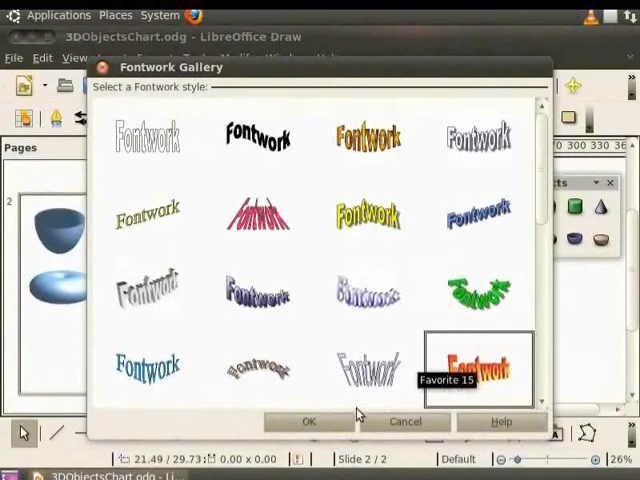
left_click(308, 421)
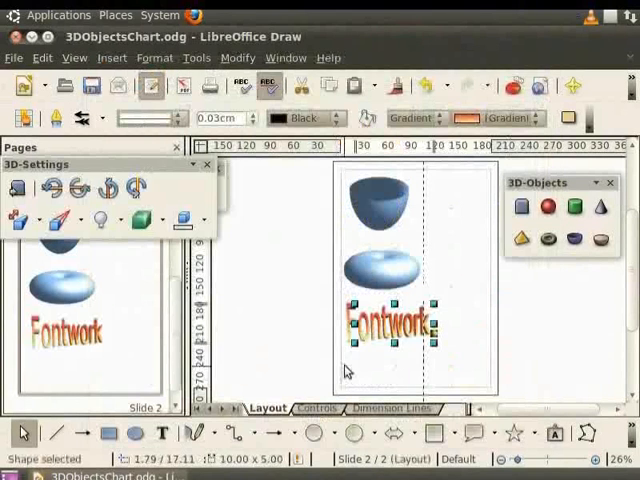
mouse_move(440, 358)
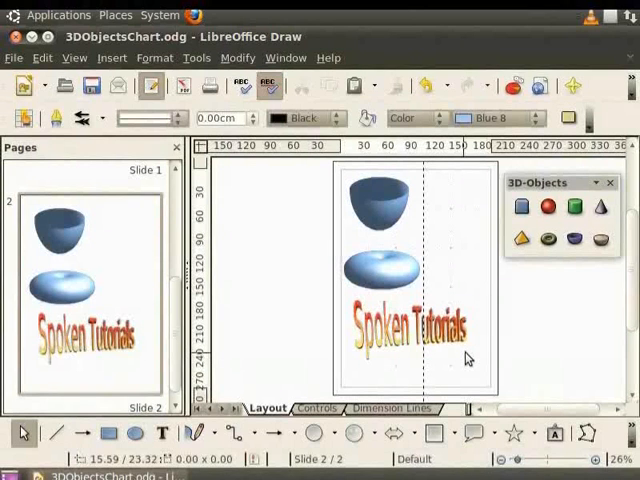
mouse_move(424, 283)
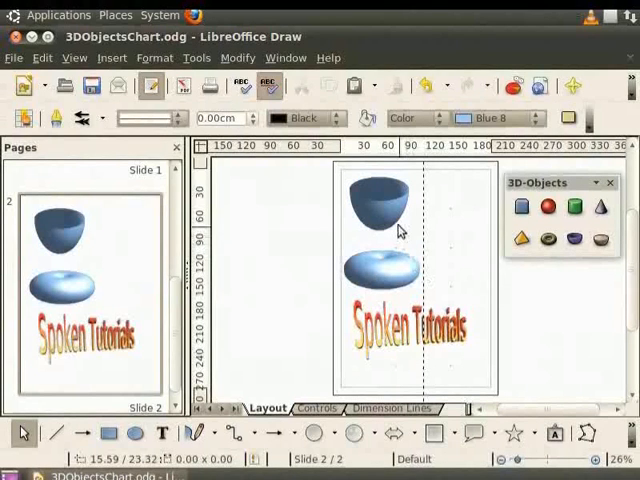
Step: Open the shell's 3D Effects and set depth 3.00 cm, horizontal segments 12
left_click(378, 205)
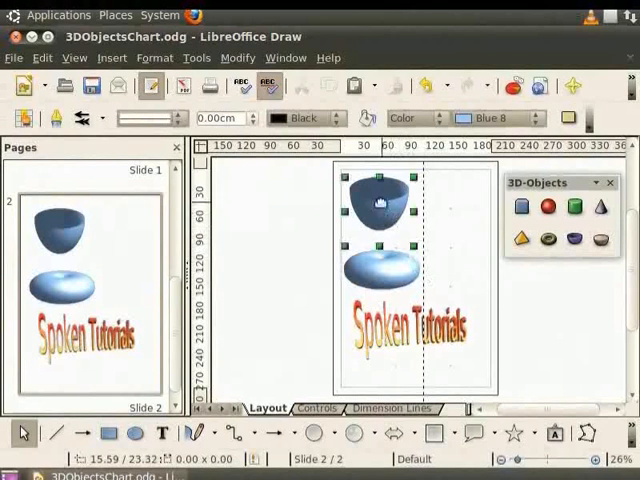
right_click(378, 200)
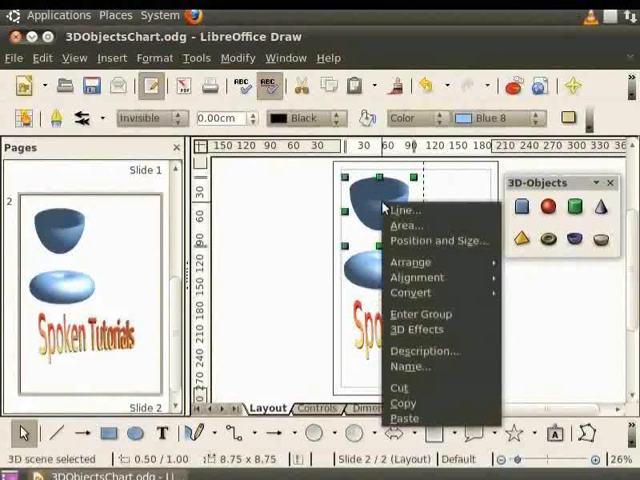
mouse_move(418, 329)
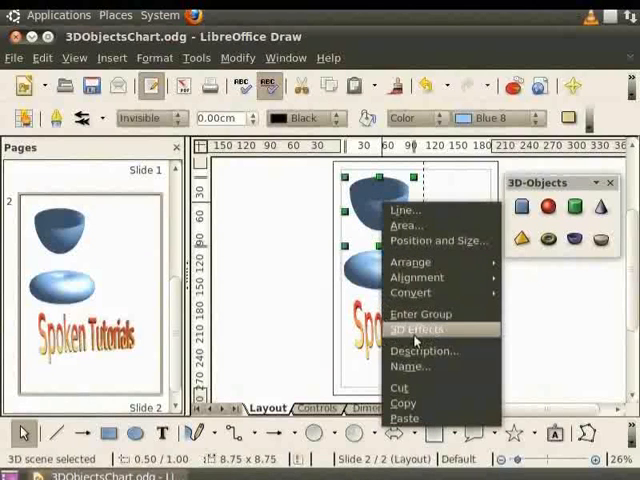
left_click(419, 329)
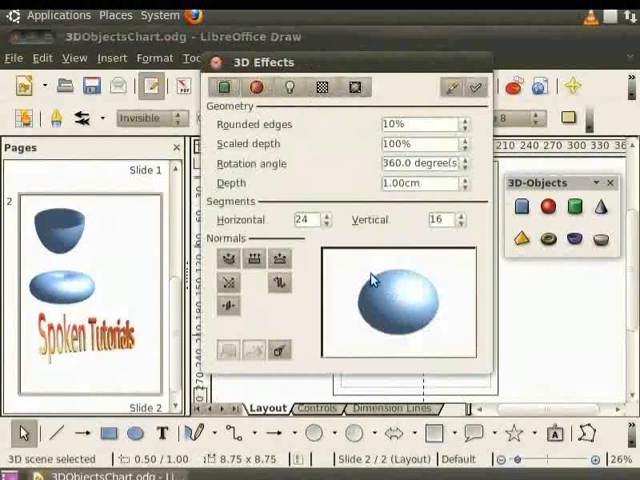
mouse_move(228, 118)
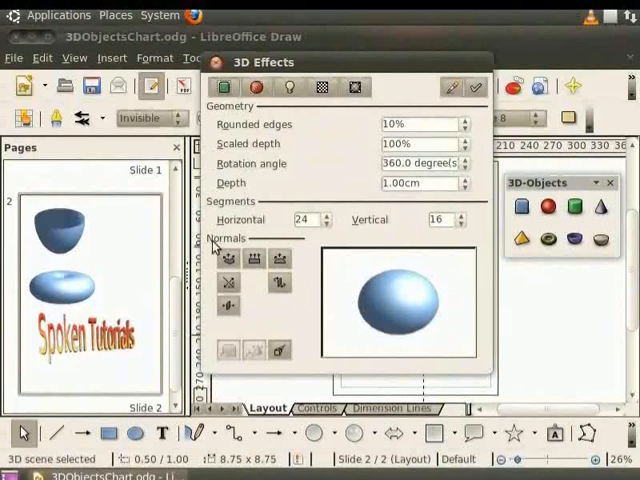
mouse_move(252, 247)
type("3")
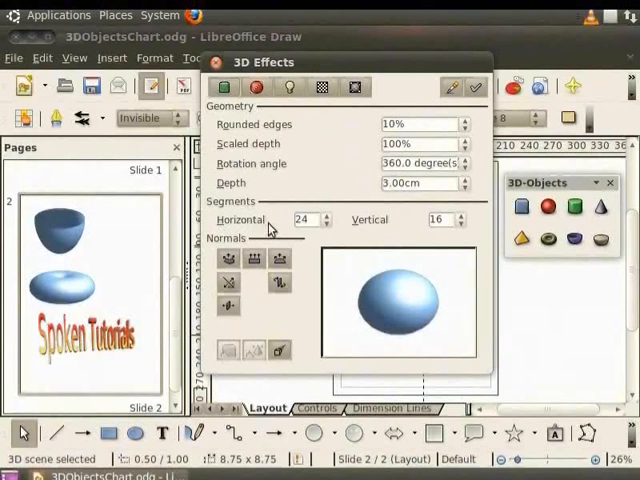
type("12")
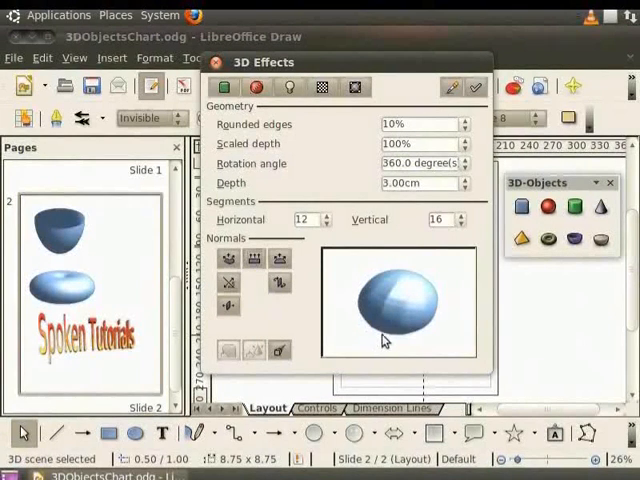
mouse_move(443, 327)
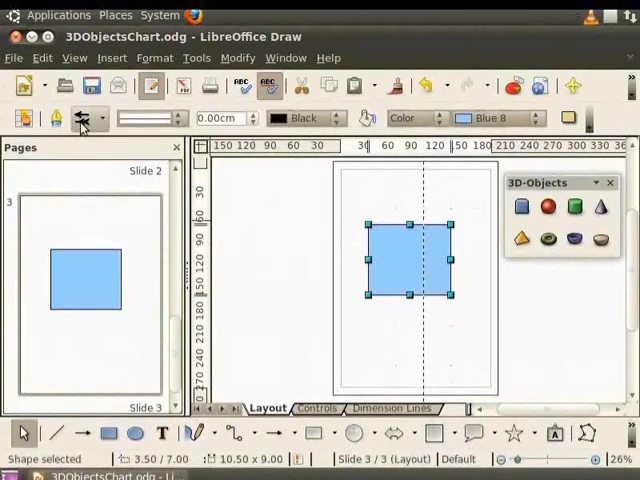
Step: Open the Edit menu with the blue rectangle on the third page
left_click(42, 57)
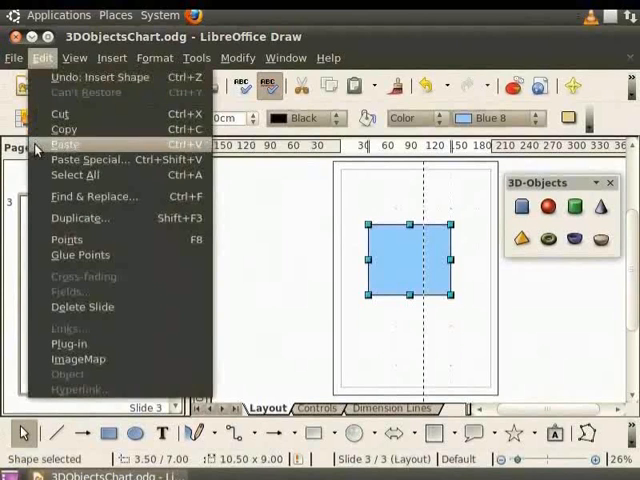
Step: Duplicate the rectangle 10 times, offset X 0.10 cm, Y 0.20 cm, yellow to light red
left_click(80, 218)
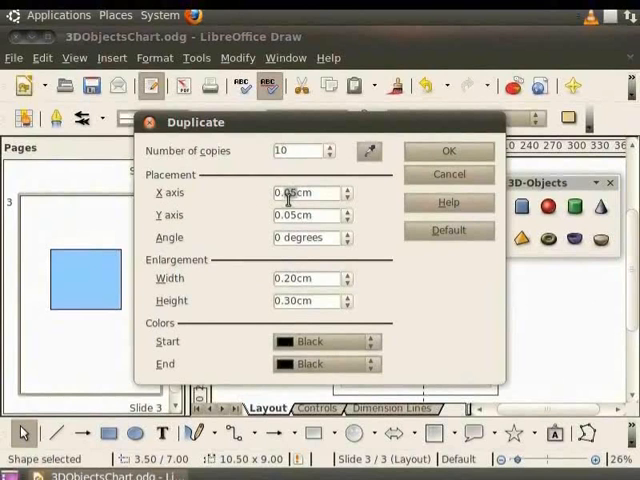
left_click(329, 189)
type("0.1")
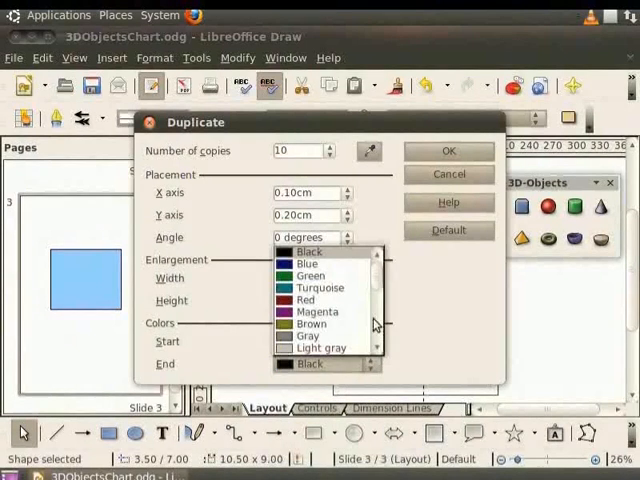
scroll("down", 3)
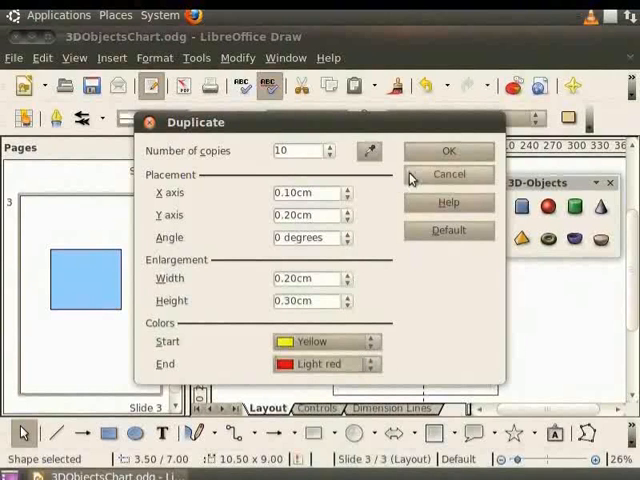
left_click(448, 151)
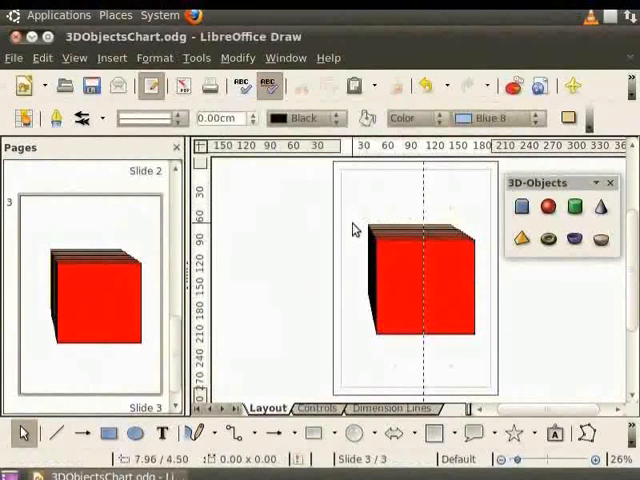
mouse_move(390, 342)
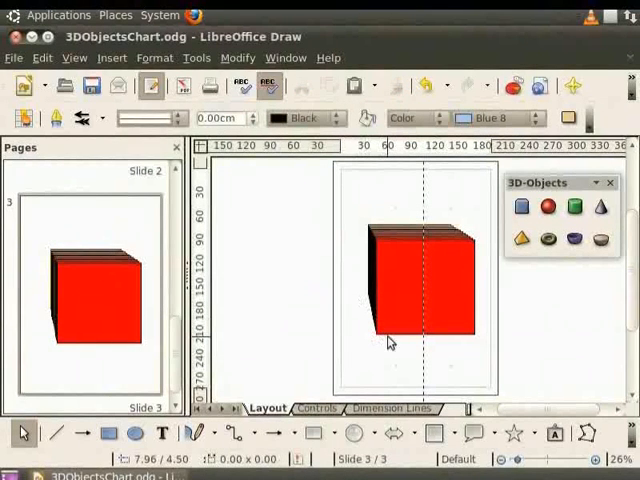
mouse_move(485, 343)
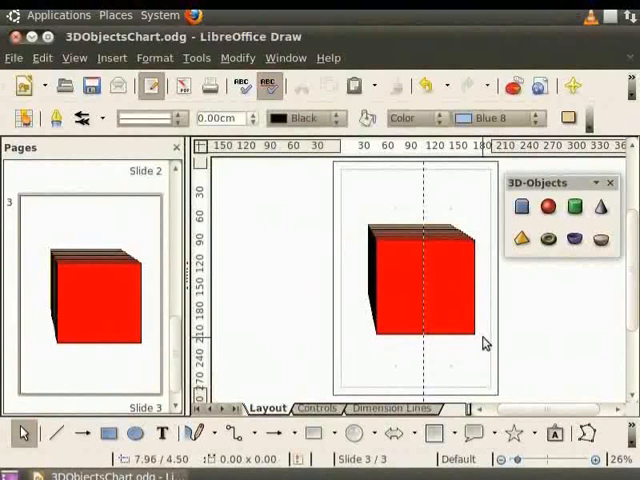
mouse_move(485, 343)
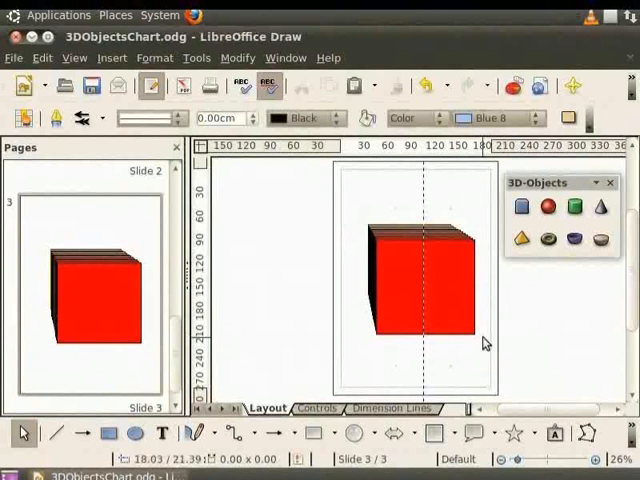